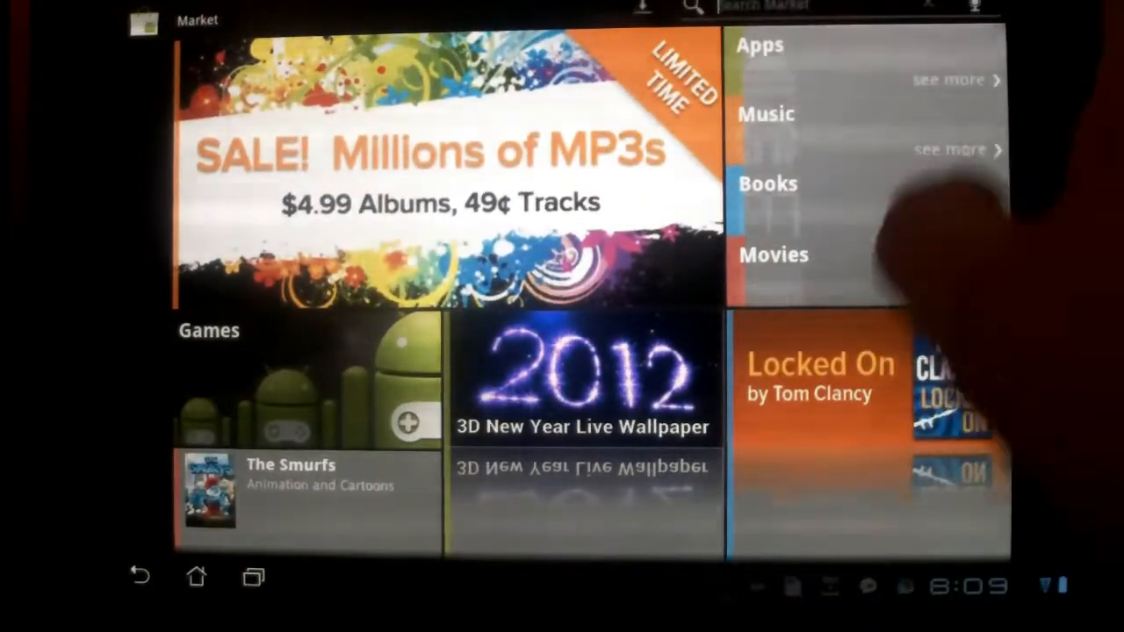
Step: Search the Market for 'mame' and uninstall MAME4droid from its store page
text(mame)
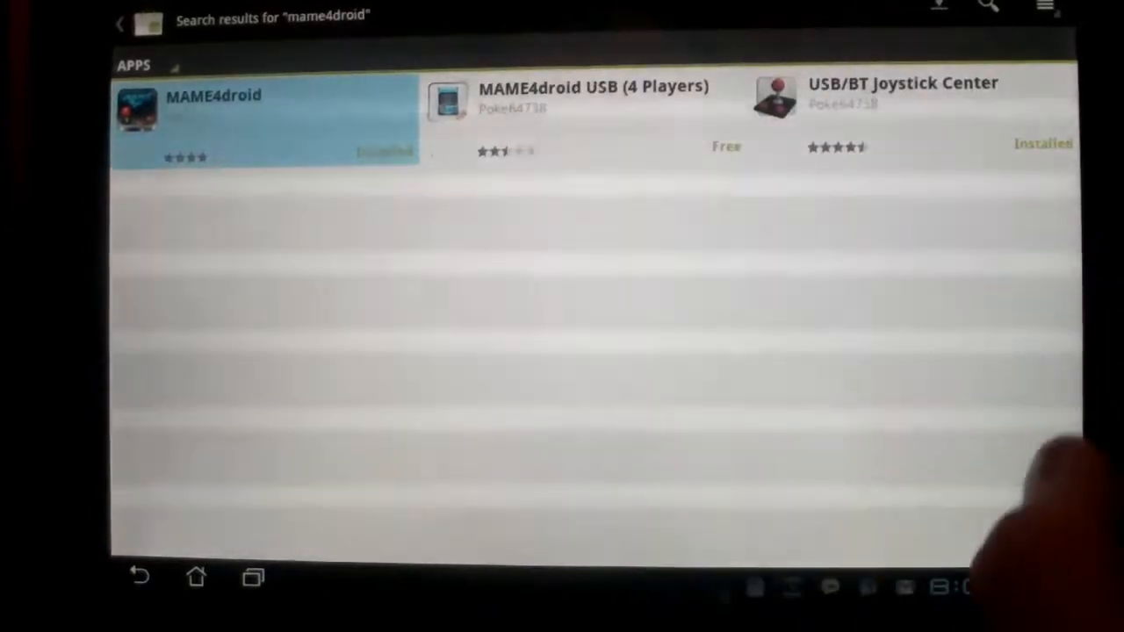
click(211, 114)
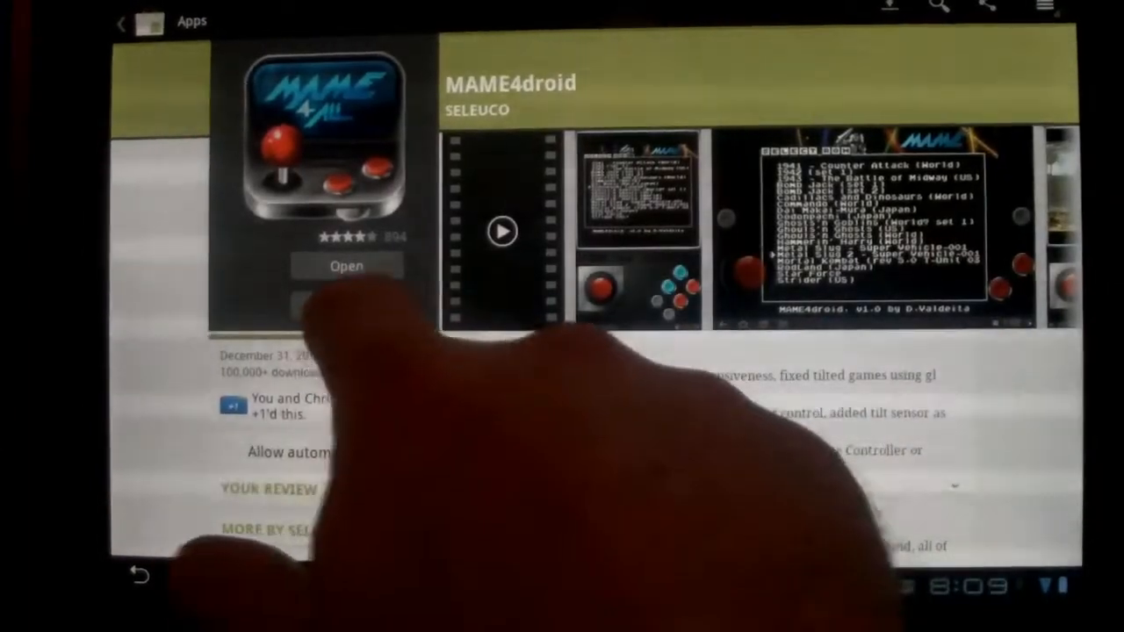
click(346, 305)
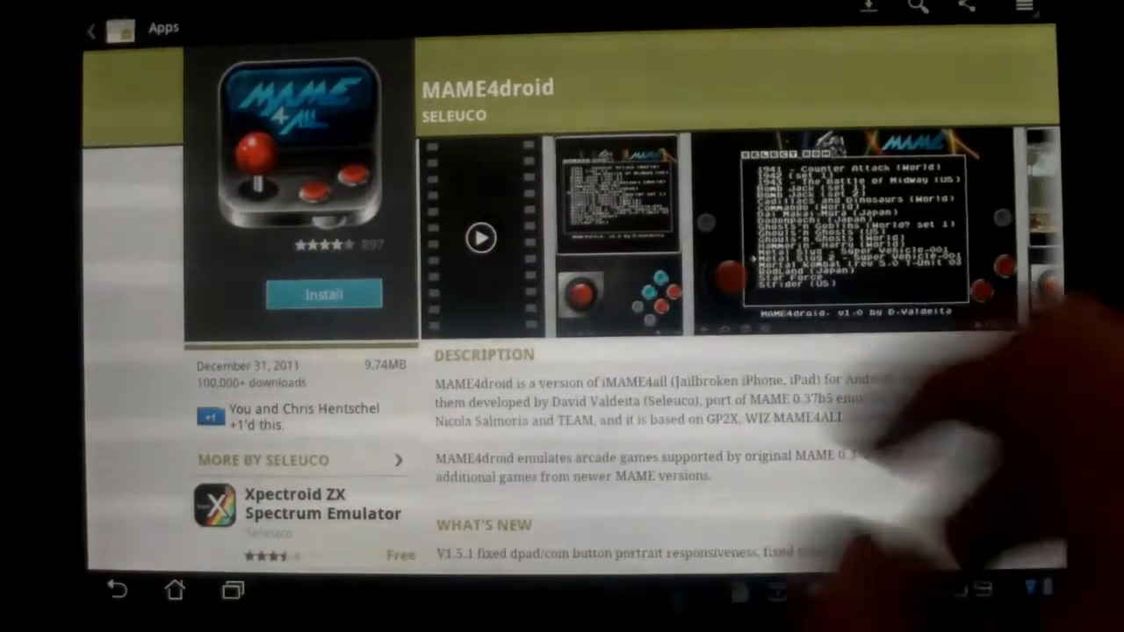
Step: Install MAME4droid, accepting the storage permission to start the download
click(324, 294)
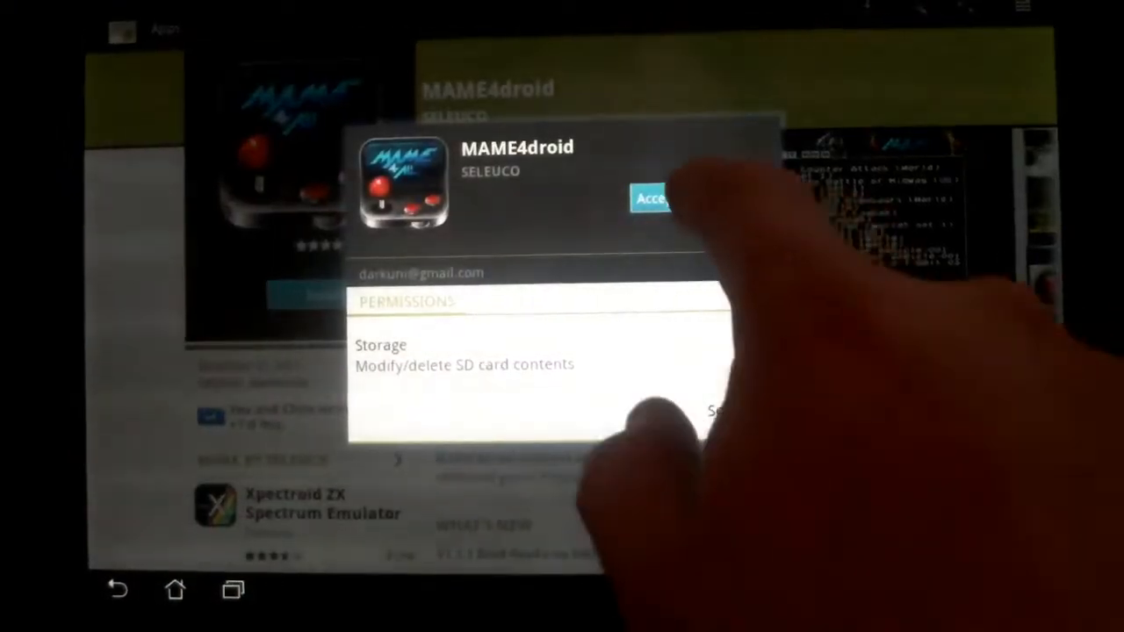
click(652, 198)
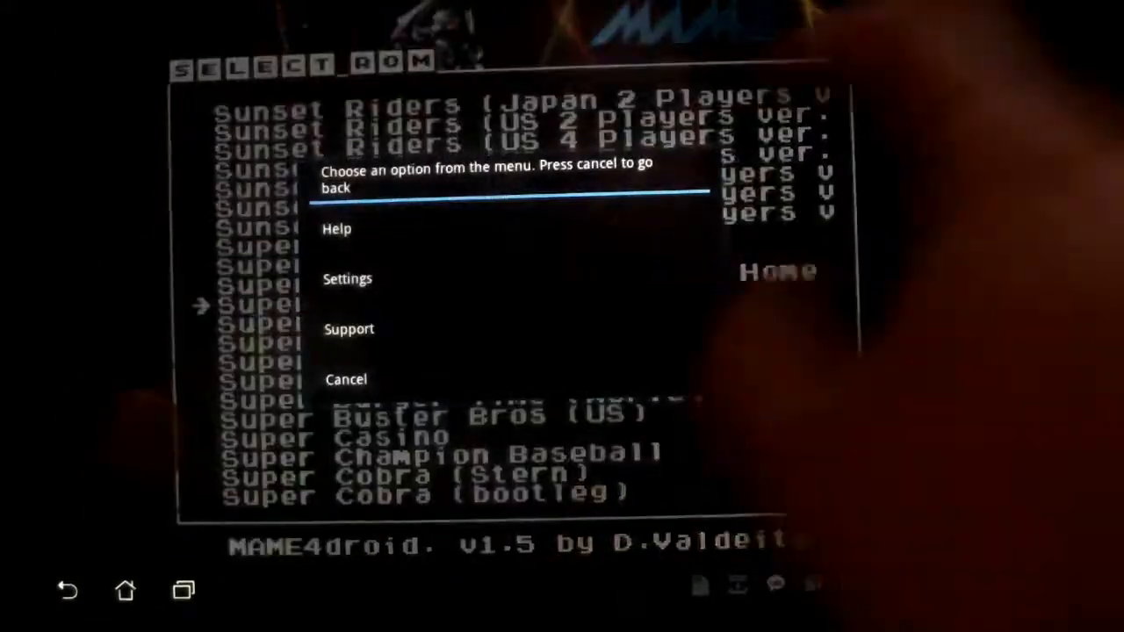
Step: Dismiss the options menu over the ROM list to reach the exit prompt
click(347, 278)
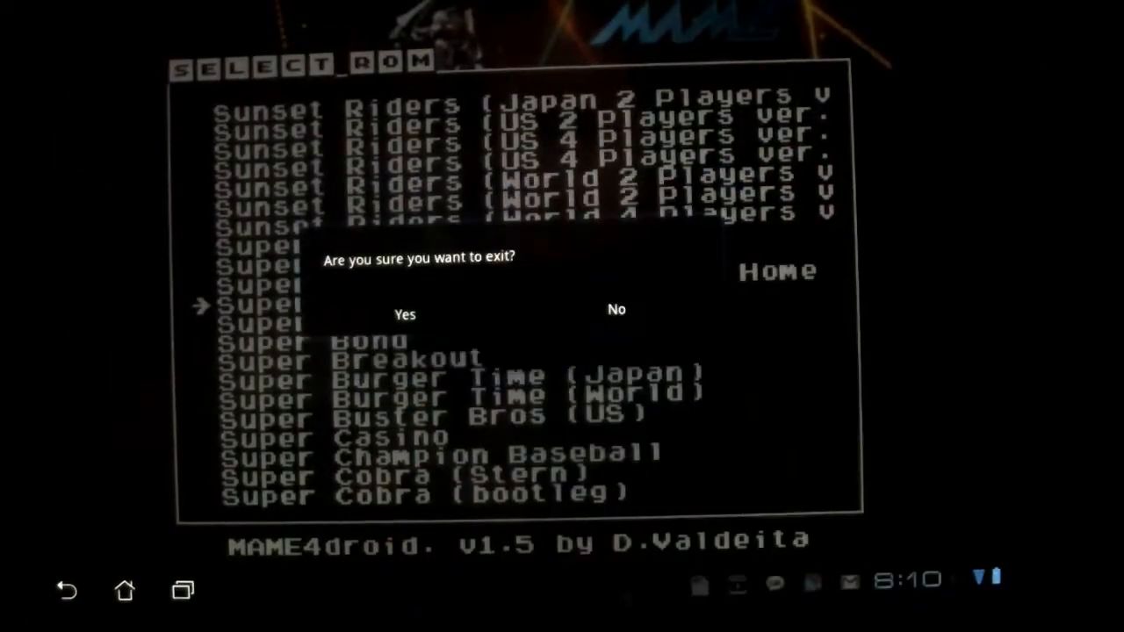
Step: Confirm exiting MAME4droid, relaunch it, and bring up the title-screen menu
click(404, 315)
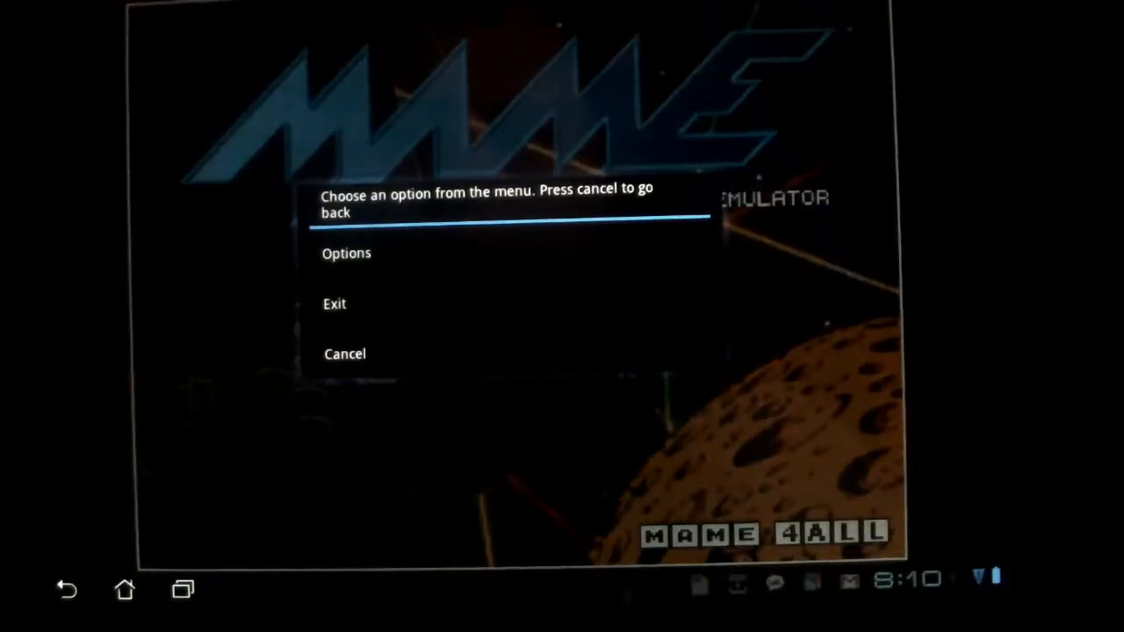
click(345, 353)
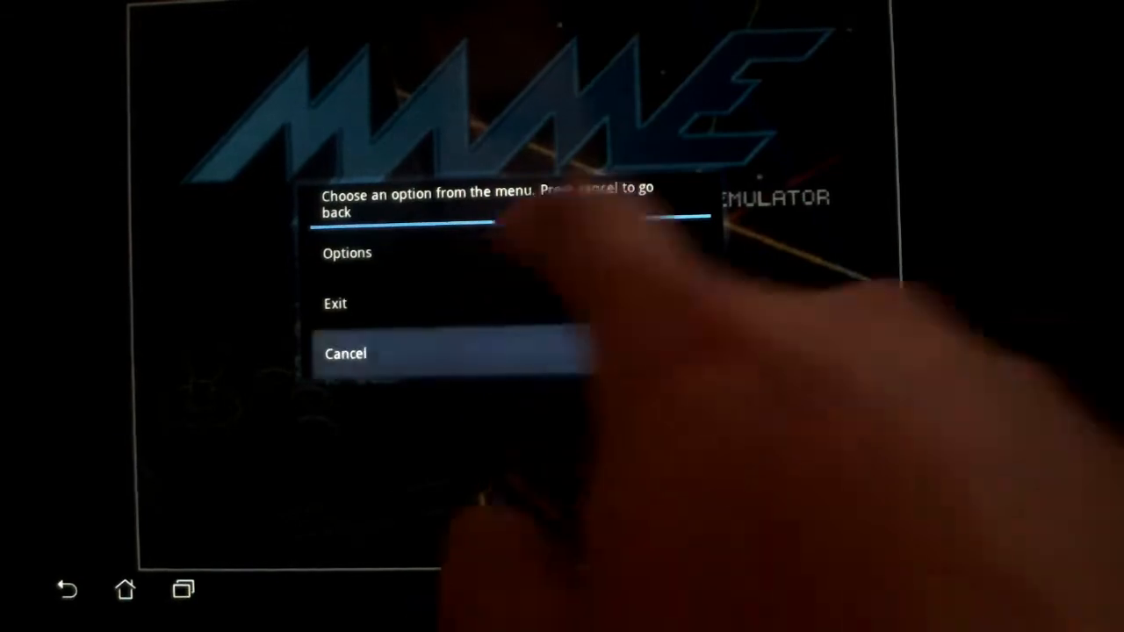
Step: Turn on 'Touch controller visible' in MAME4droid's display settings
click(345, 353)
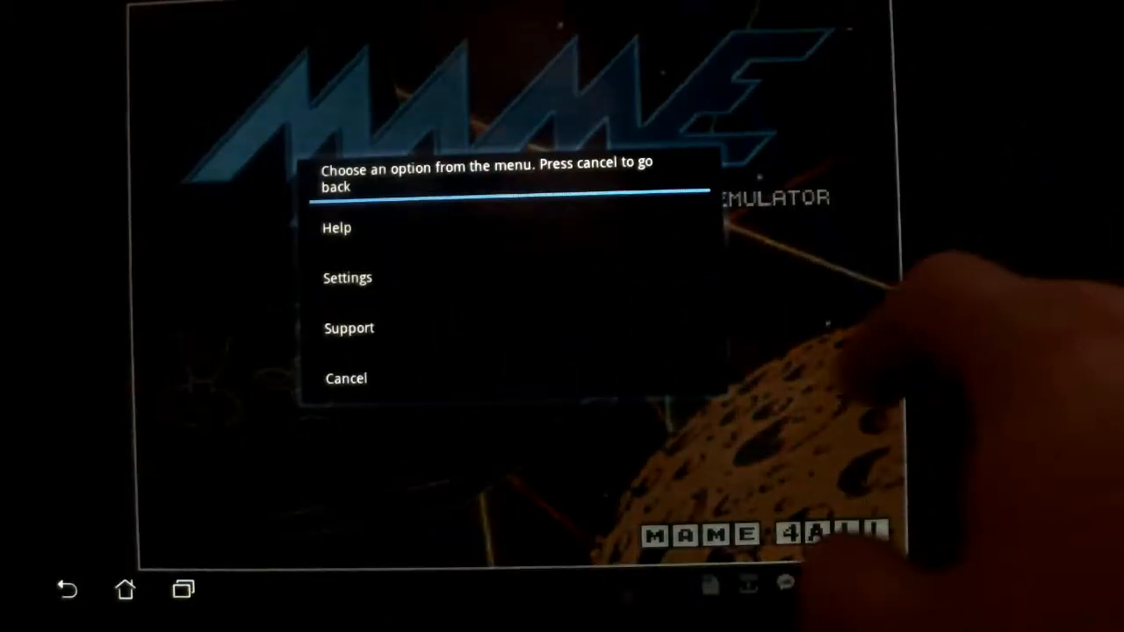
click(347, 277)
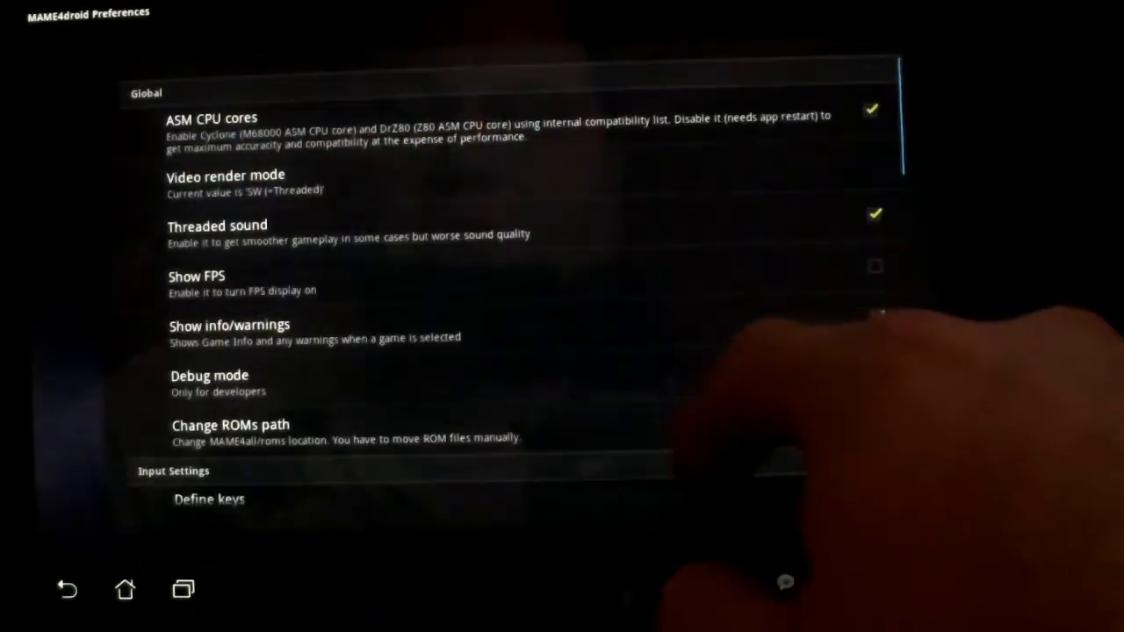
scroll(down, 3)
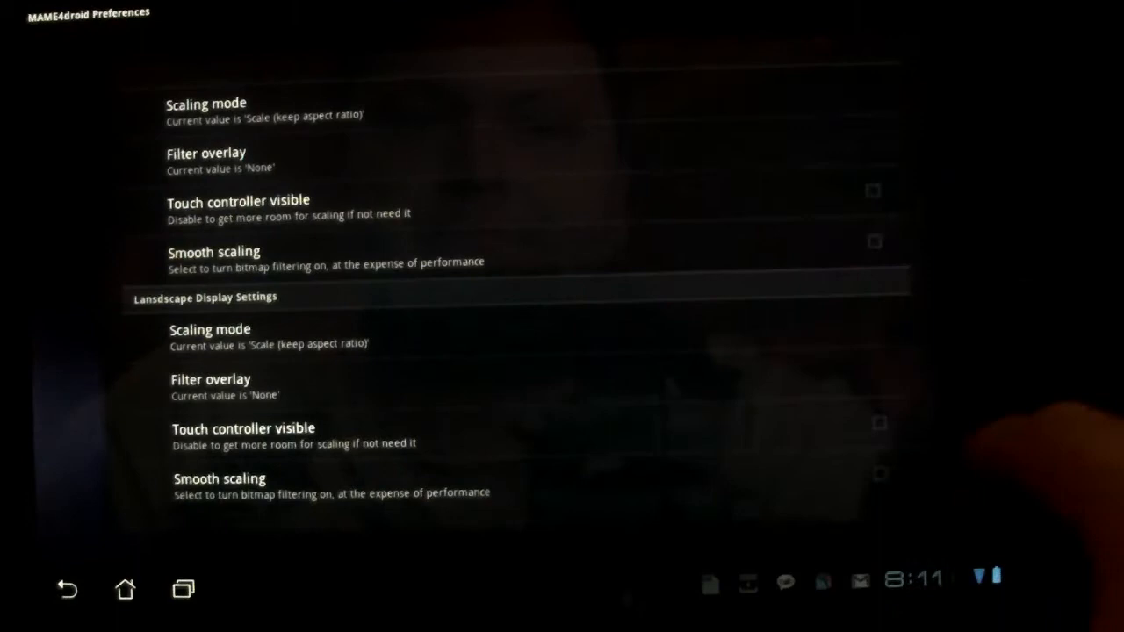
click(879, 422)
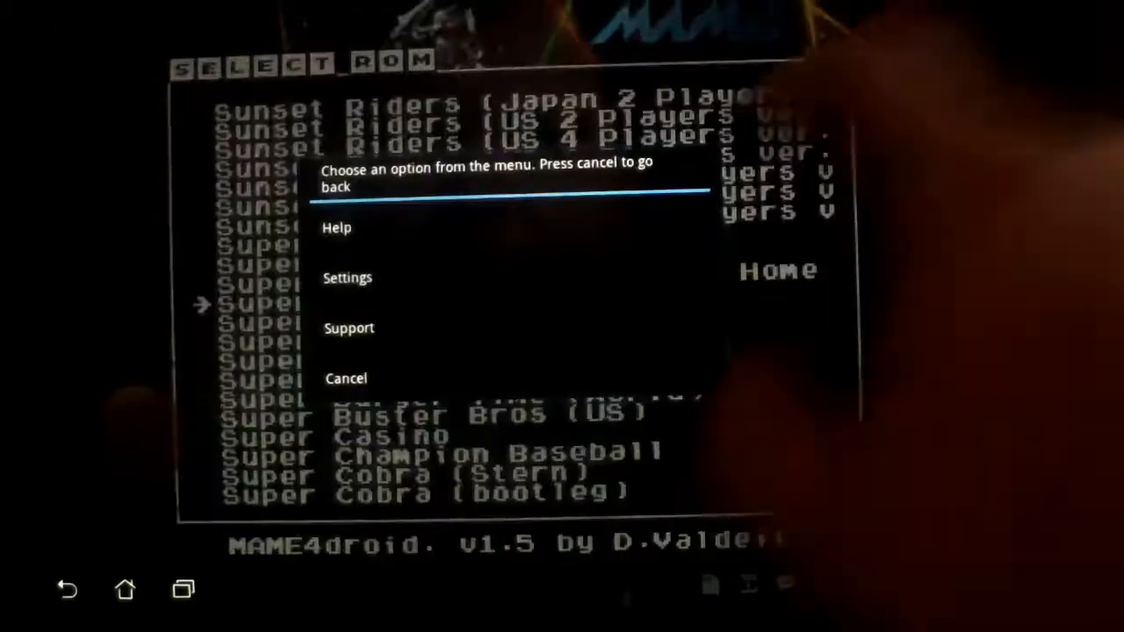
Step: Dismiss the ROM list menu and reopen the options menu on the title screen
click(347, 278)
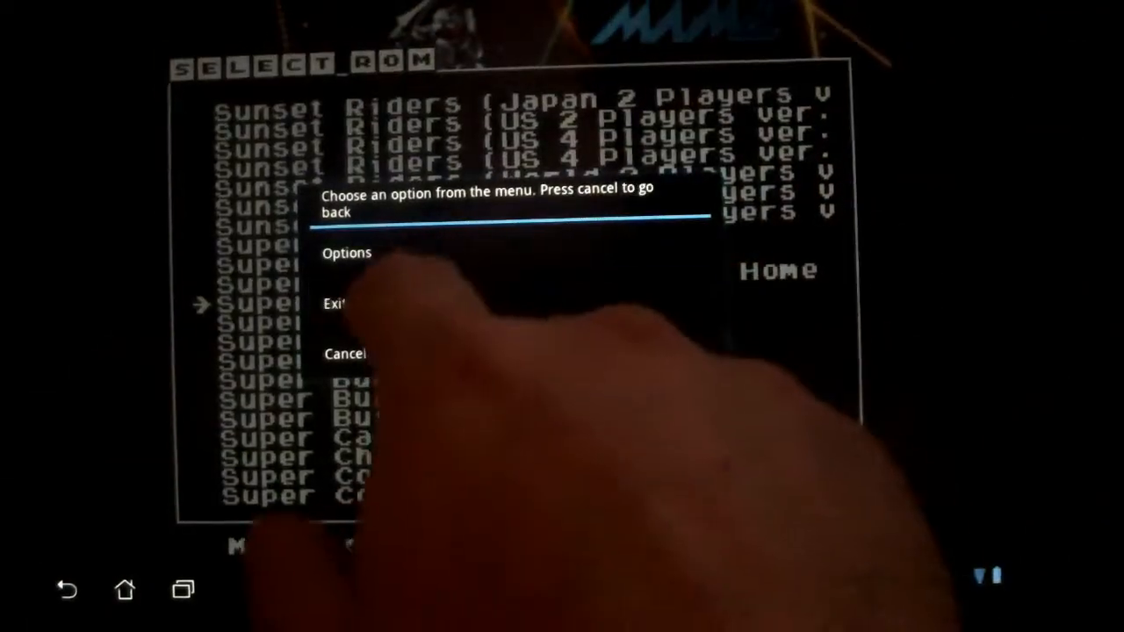
click(334, 303)
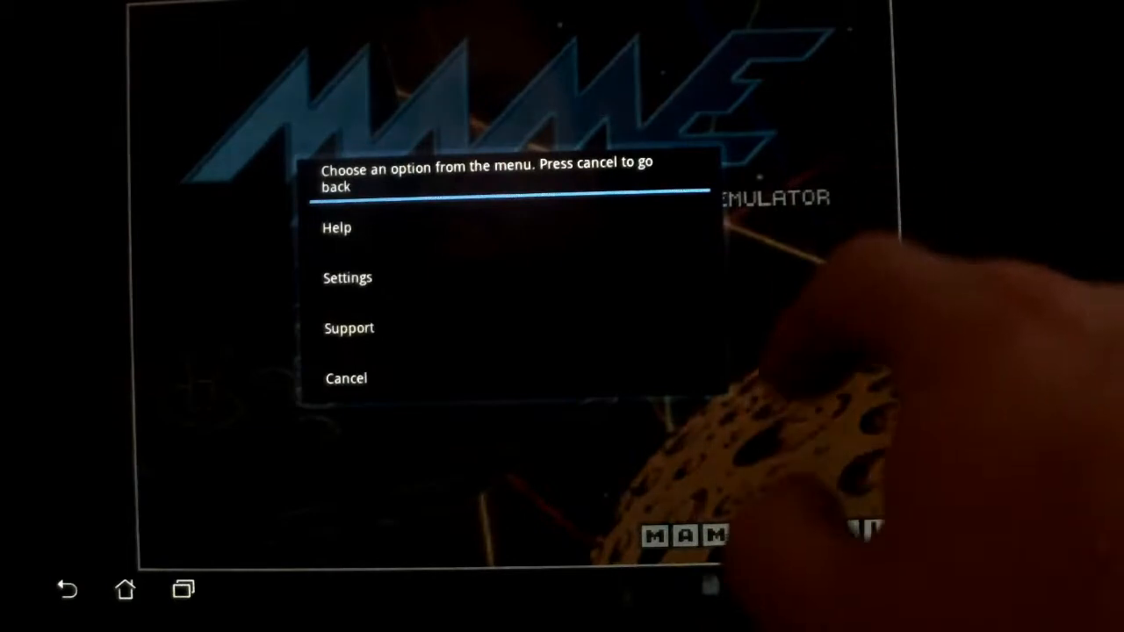
Step: Open Settings and scroll to the Portrait and Landscape Display Settings
click(347, 277)
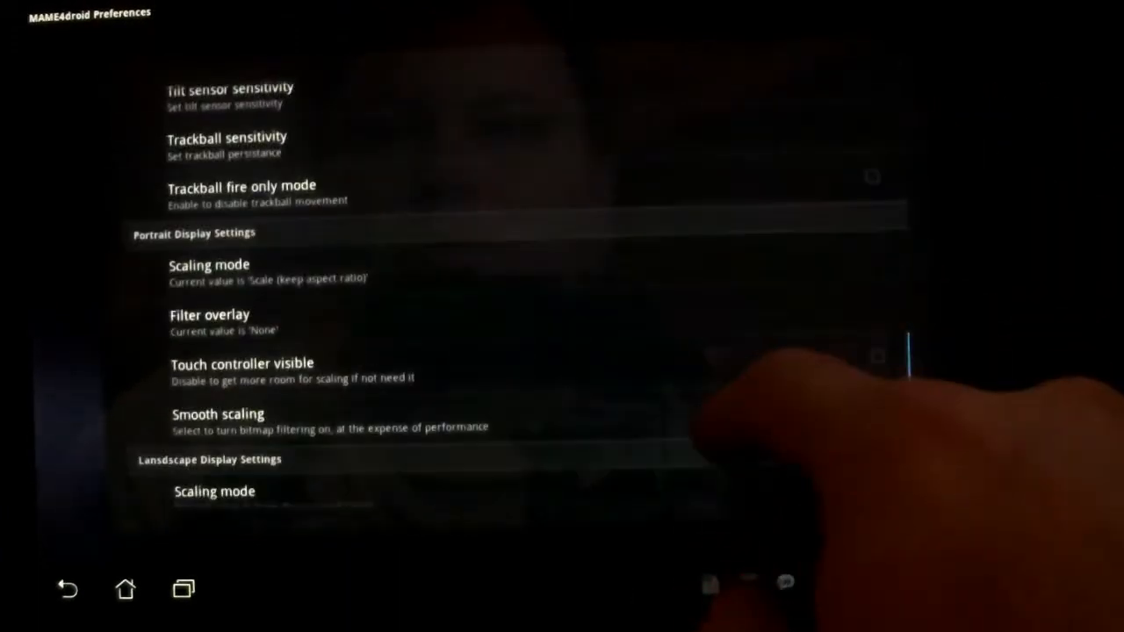
scroll(down, 3)
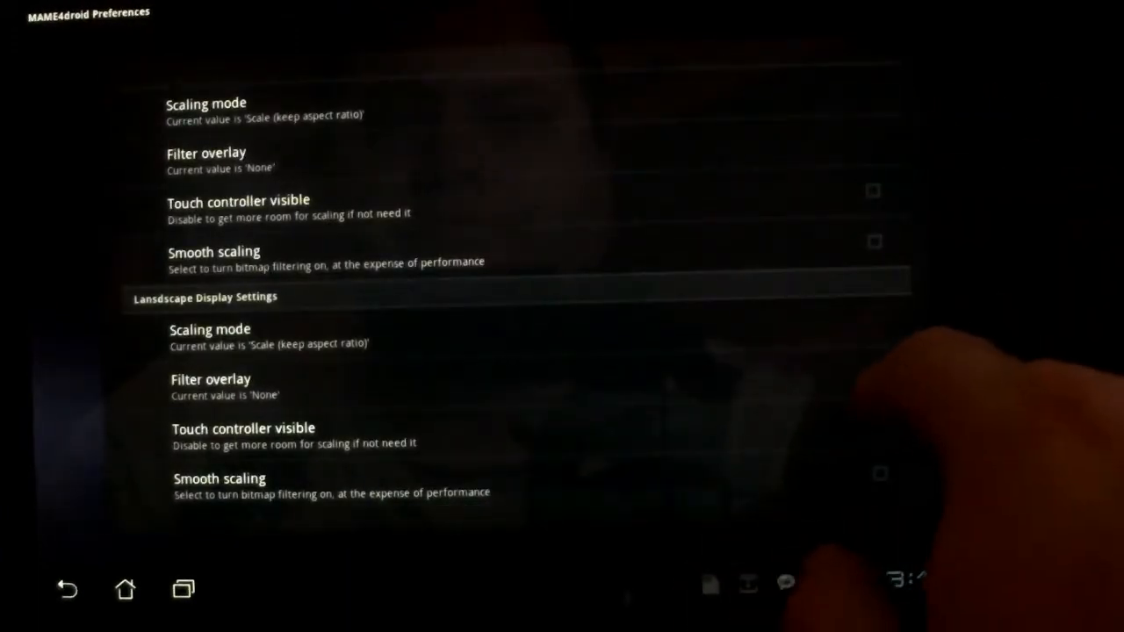